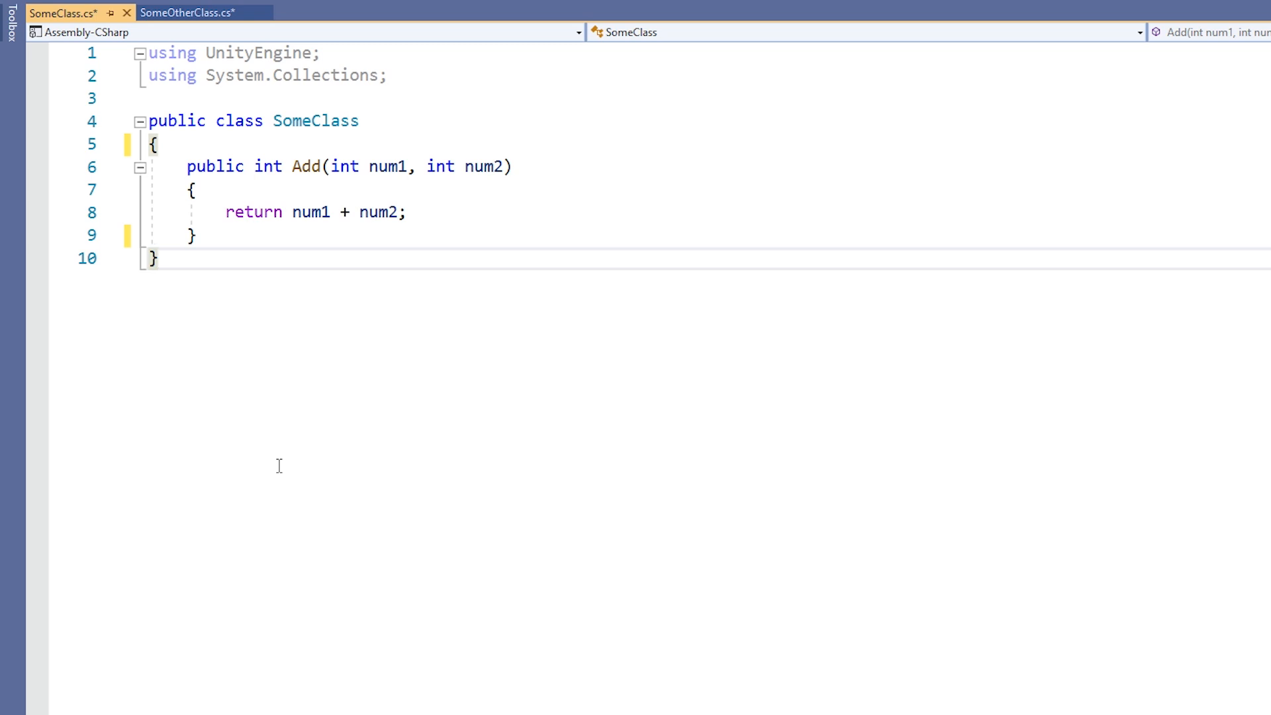
- Write public string Add(string str1, string str2) returning str1 + str2 in SomeClass
text(public st)
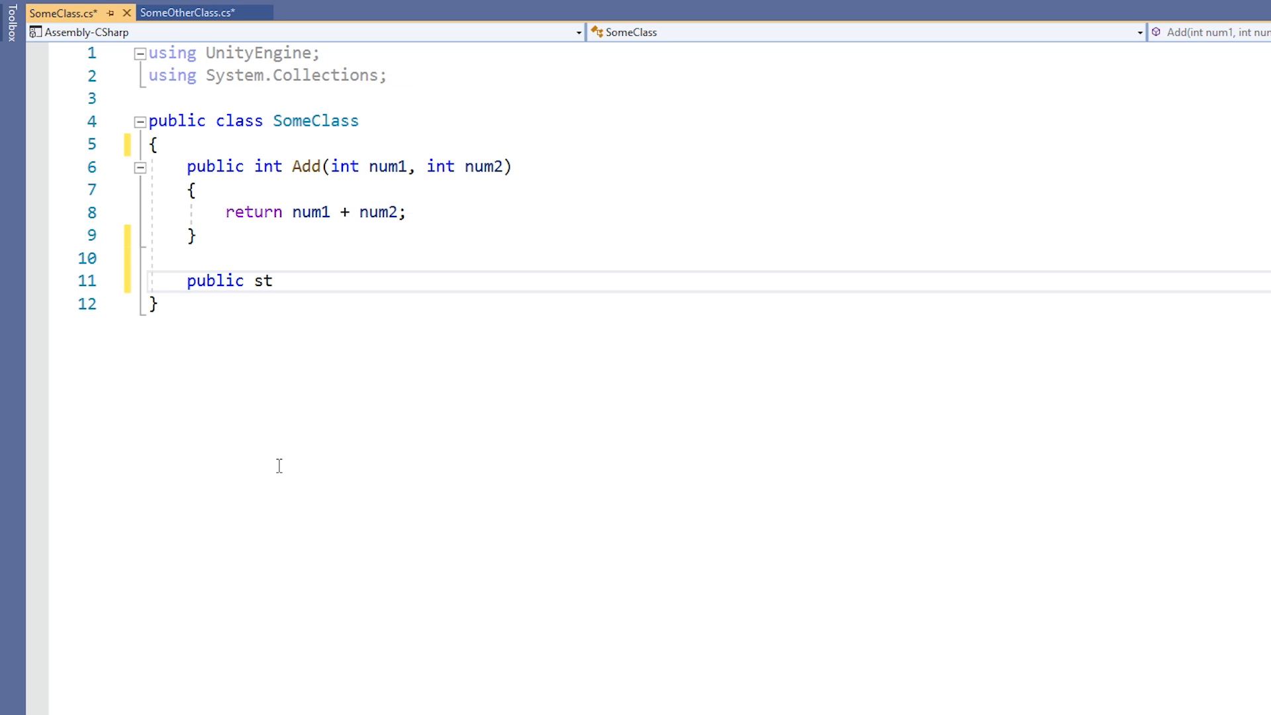
text(ring Add(string str1, string str2)
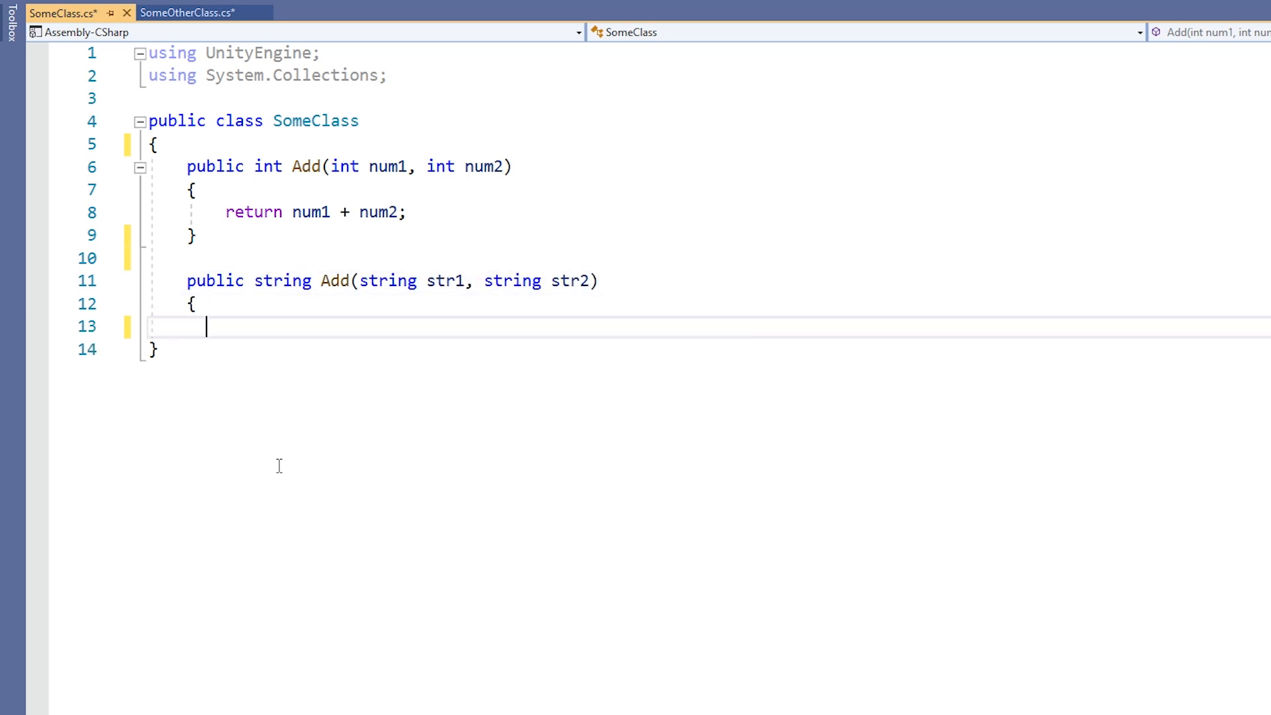
text(return str1 + str2;)
text(})
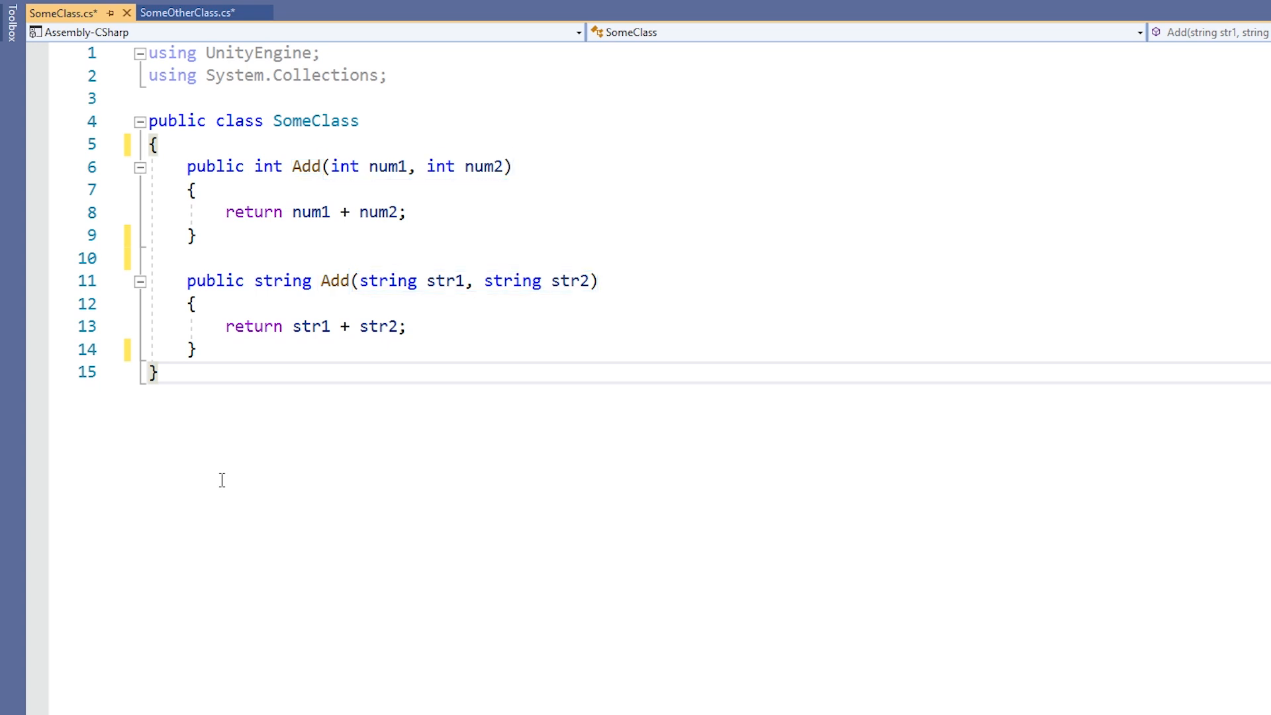
- In SomeOtherClass.cs, type myClass. on the empty line inside Start
click(198, 12)
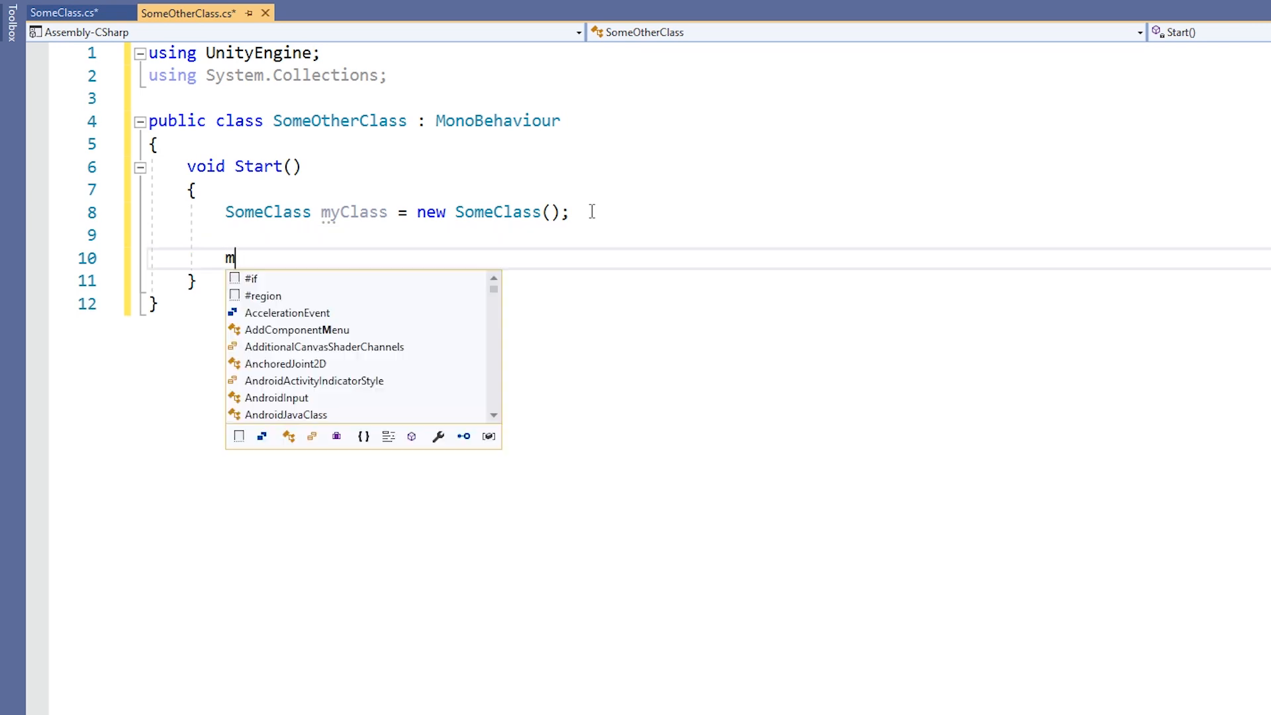
text(yClass.)
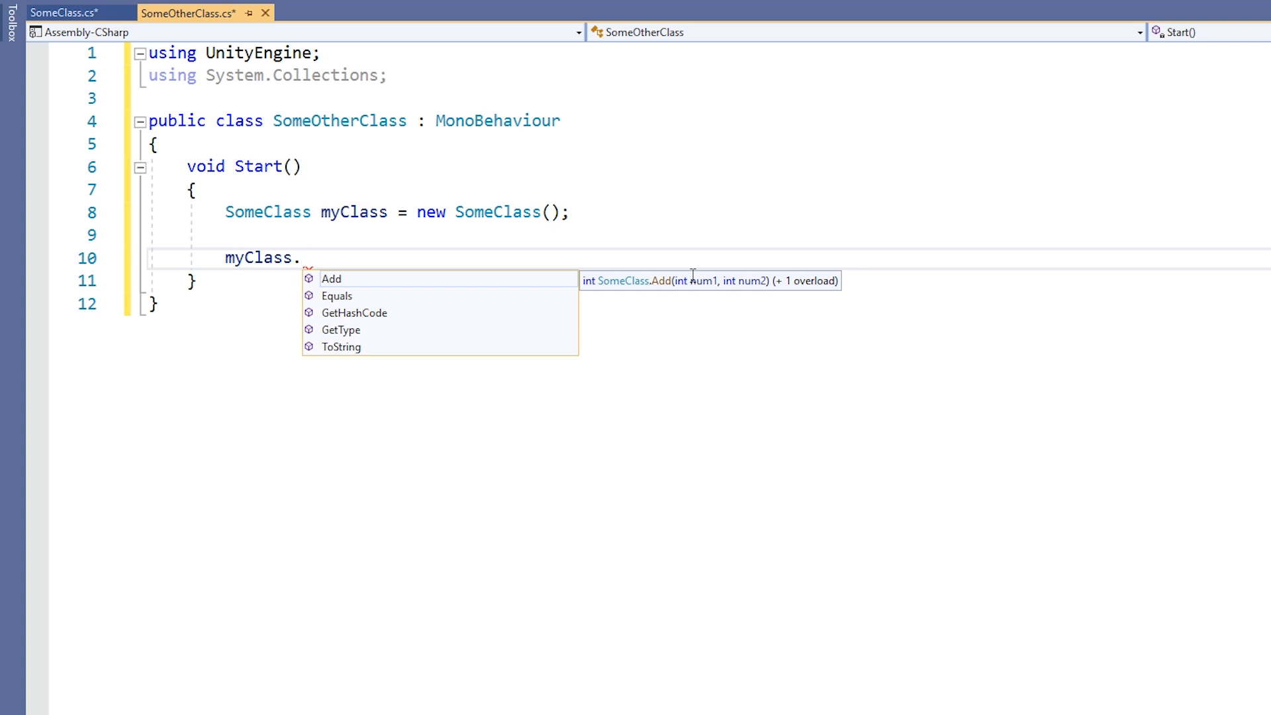
mouse_move(797, 282)
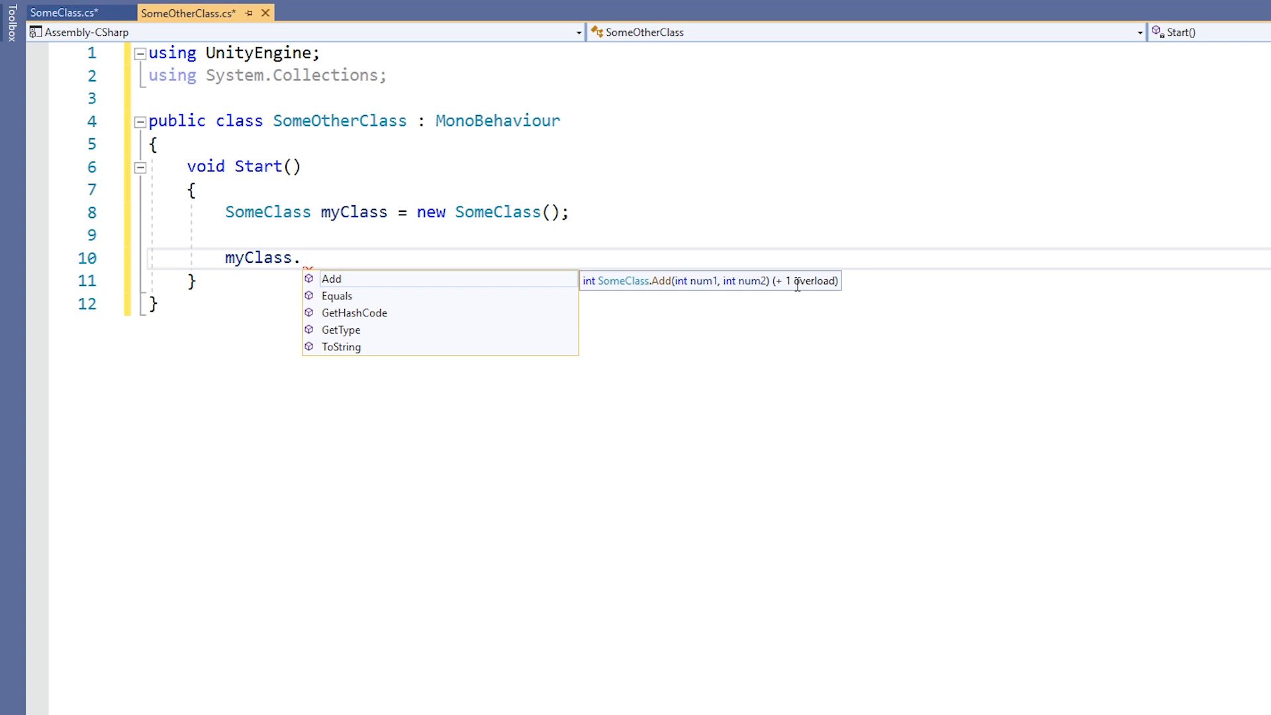
mouse_move(805, 337)
text(Add ()
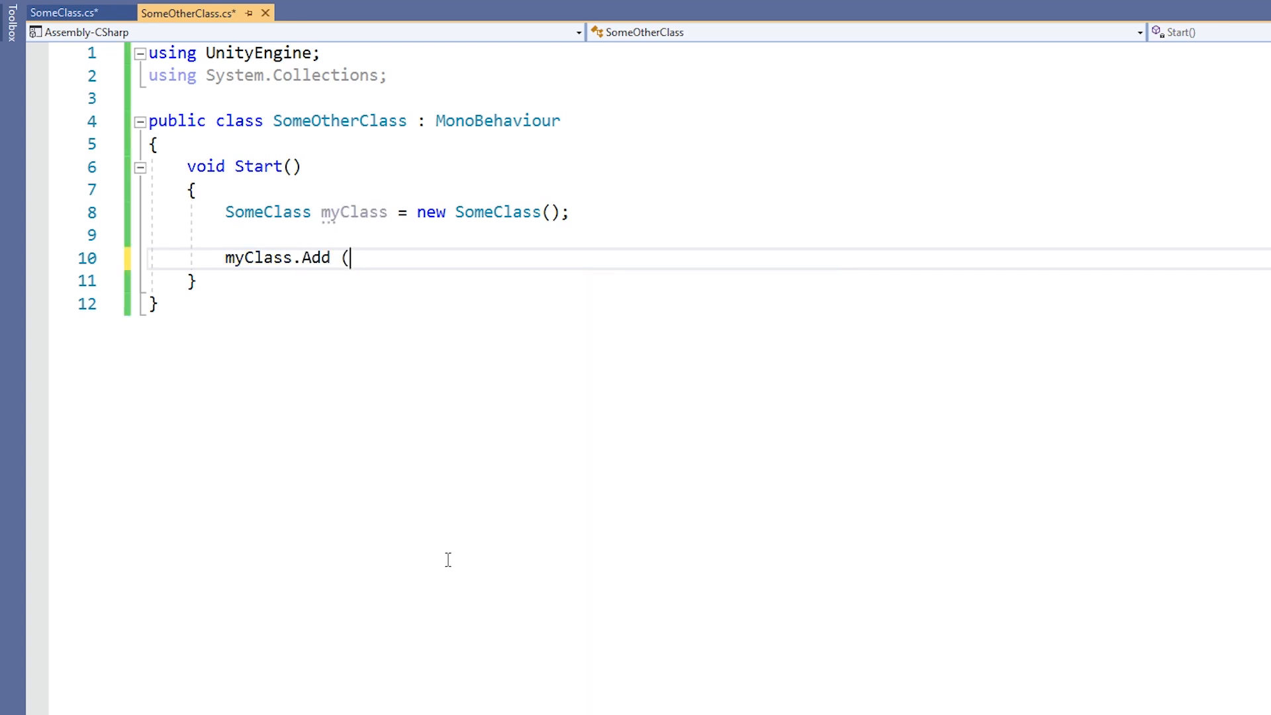
- Add the calls myClass.Add(1, 2); and myClass.Add("Hello ", "World"); in Start
text(1, 2);)
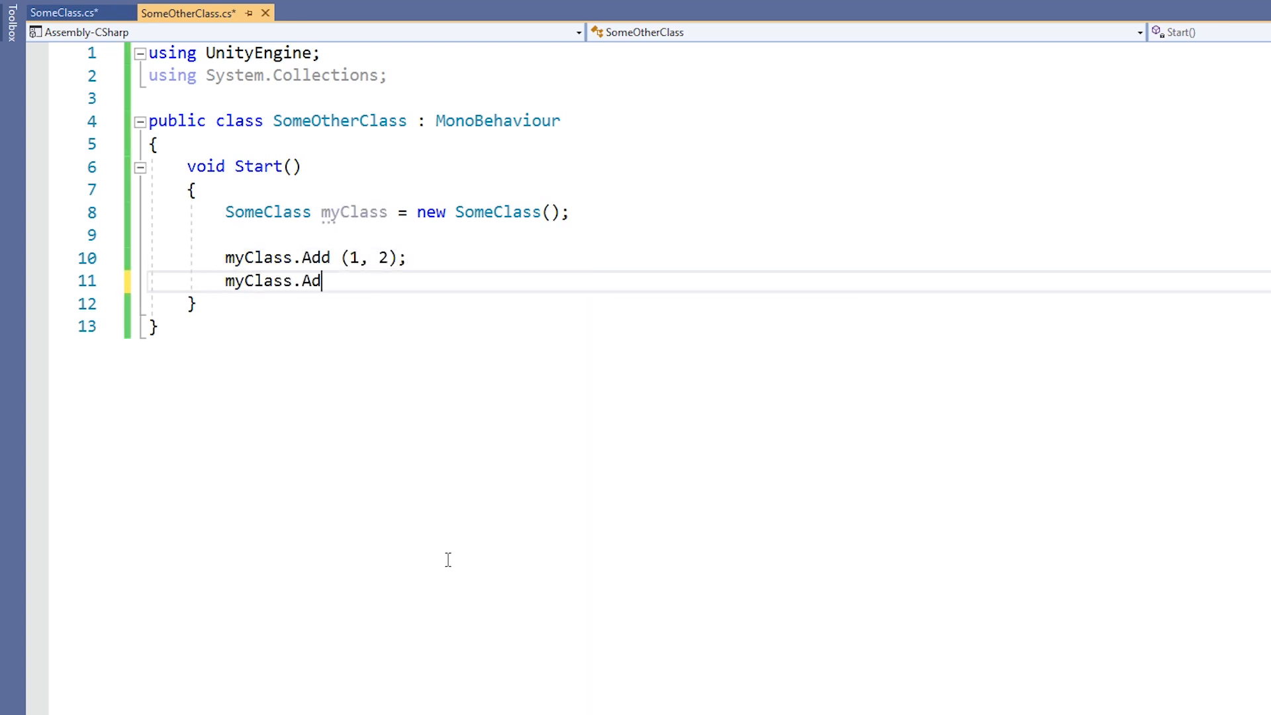
text(("Hello ",)
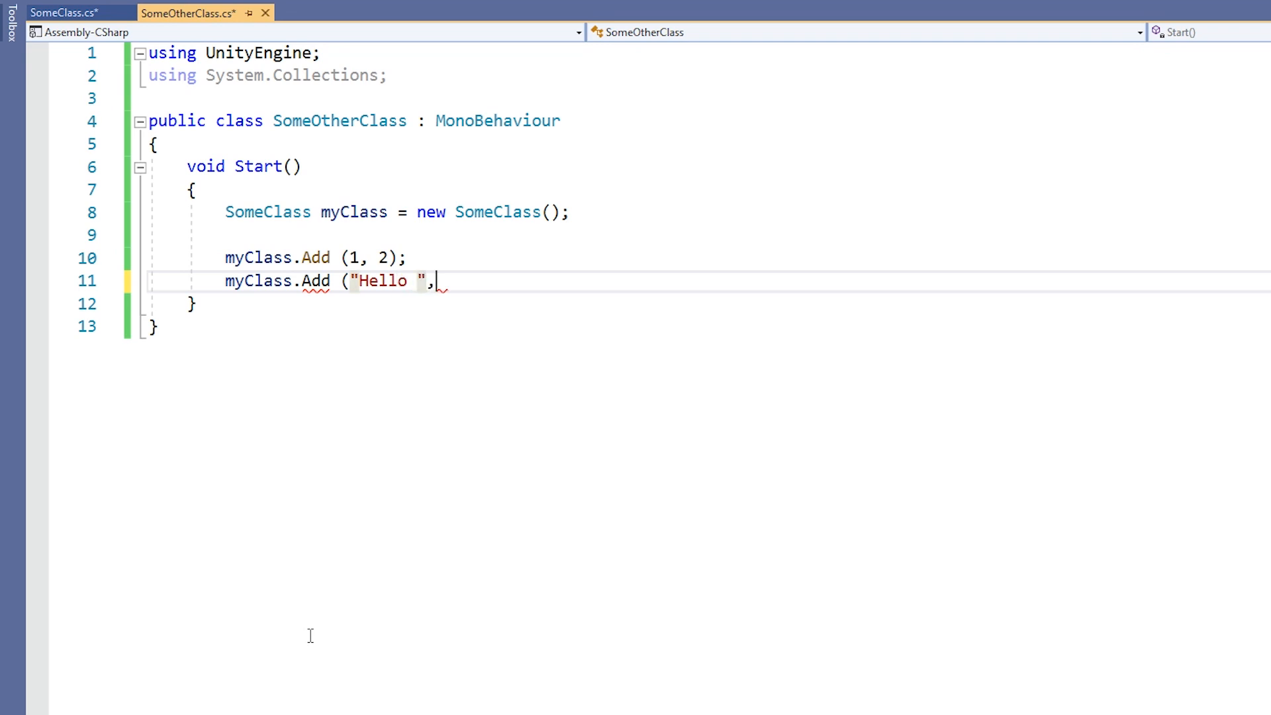
text("World"))
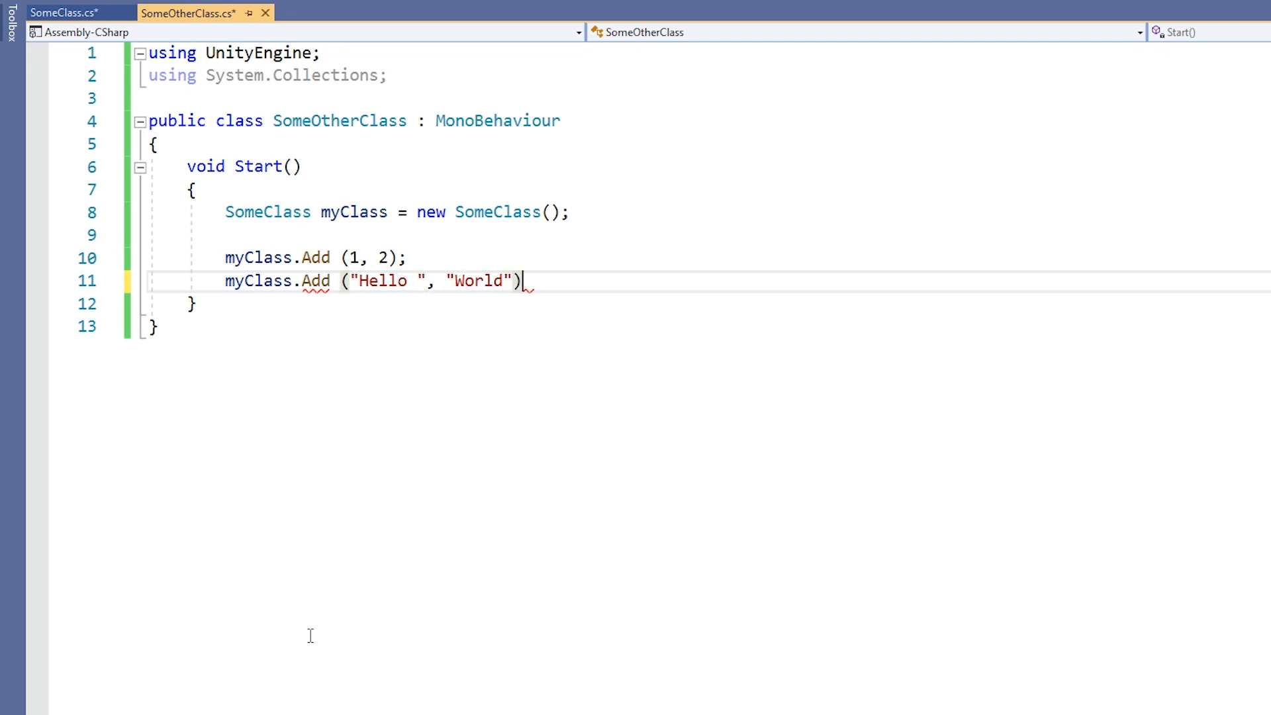
text(;)
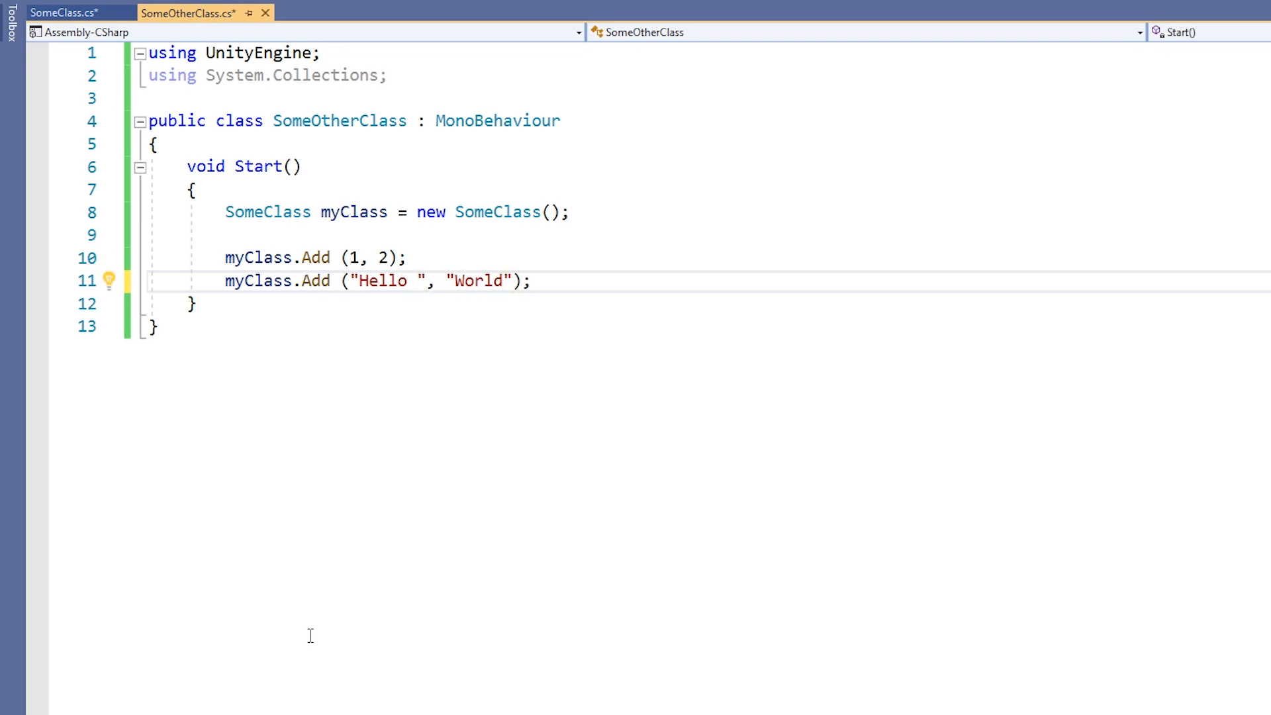